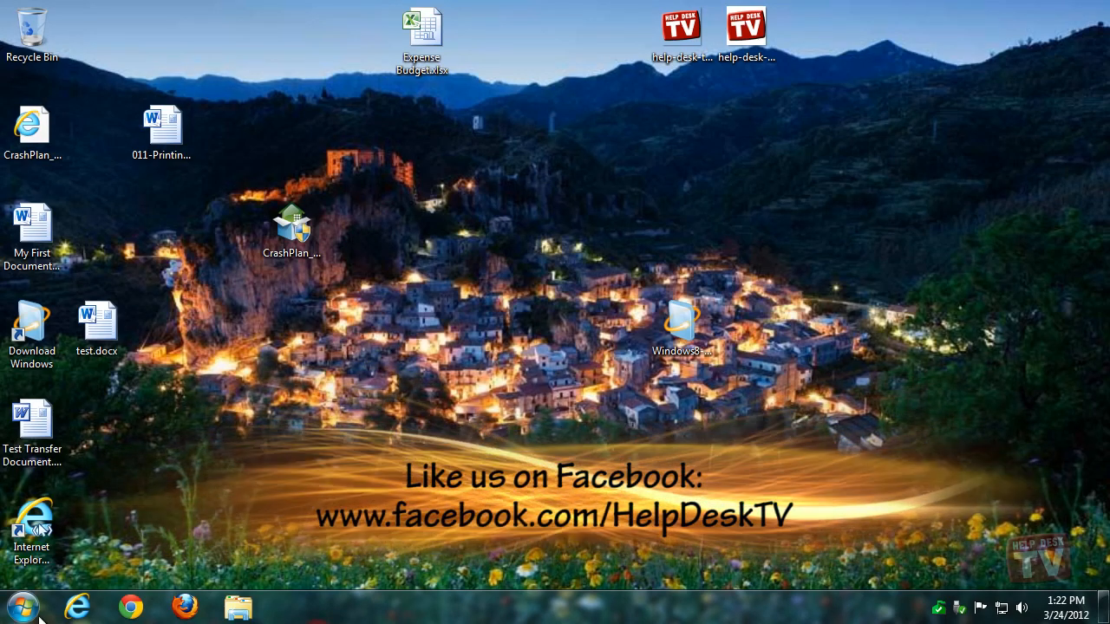
- Reach User Accounts and Family Safety from the Start menu's Control Panel
click(24, 603)
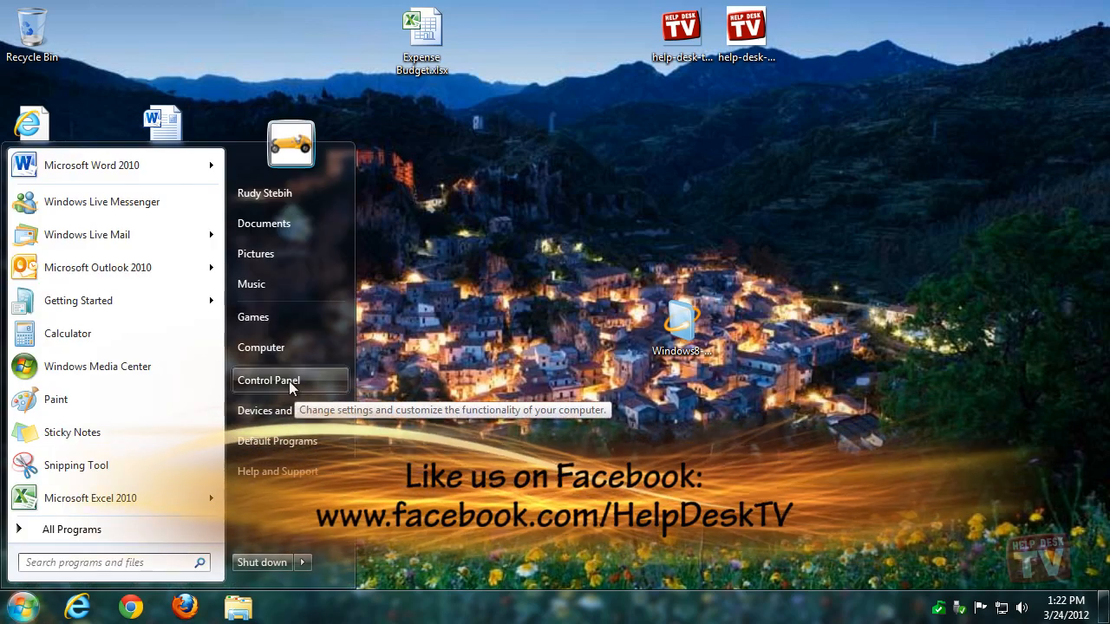
click(267, 379)
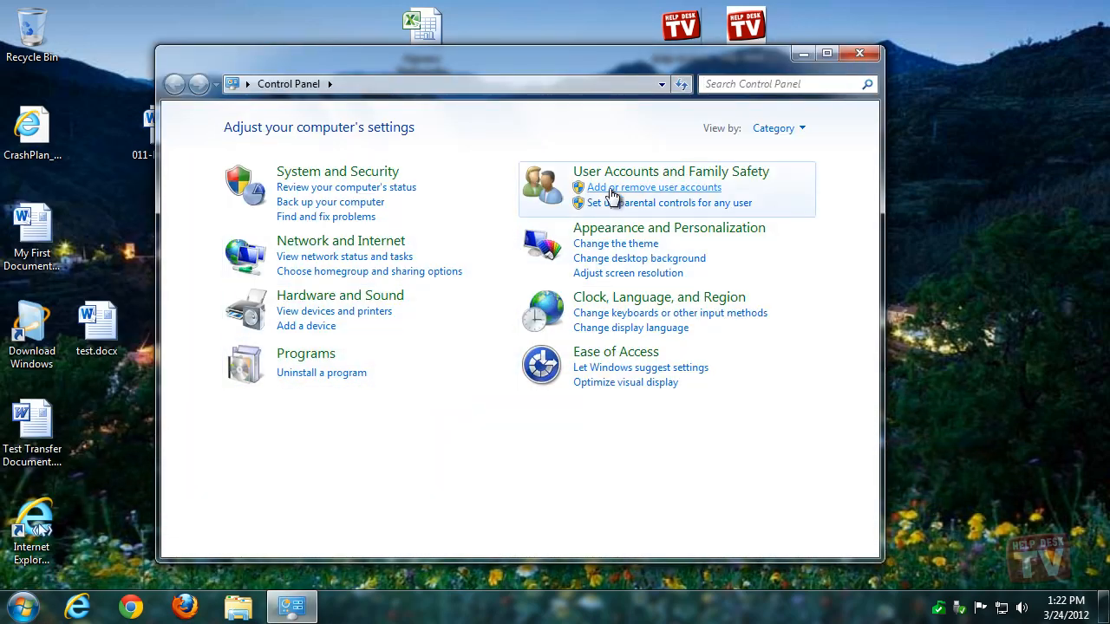
click(669, 171)
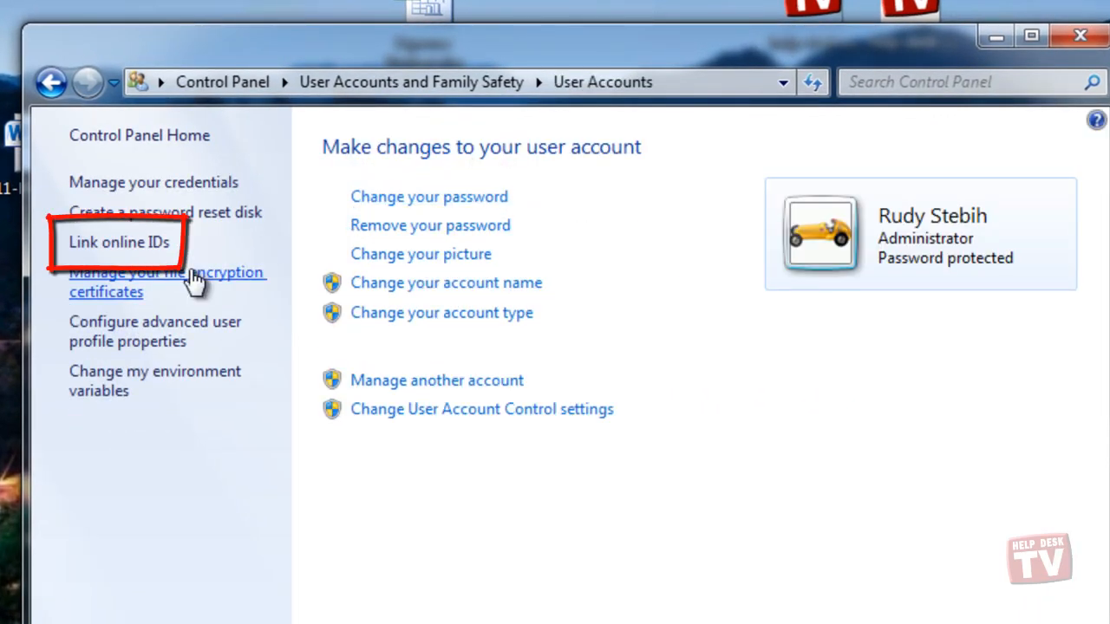
mouse_move(56, 257)
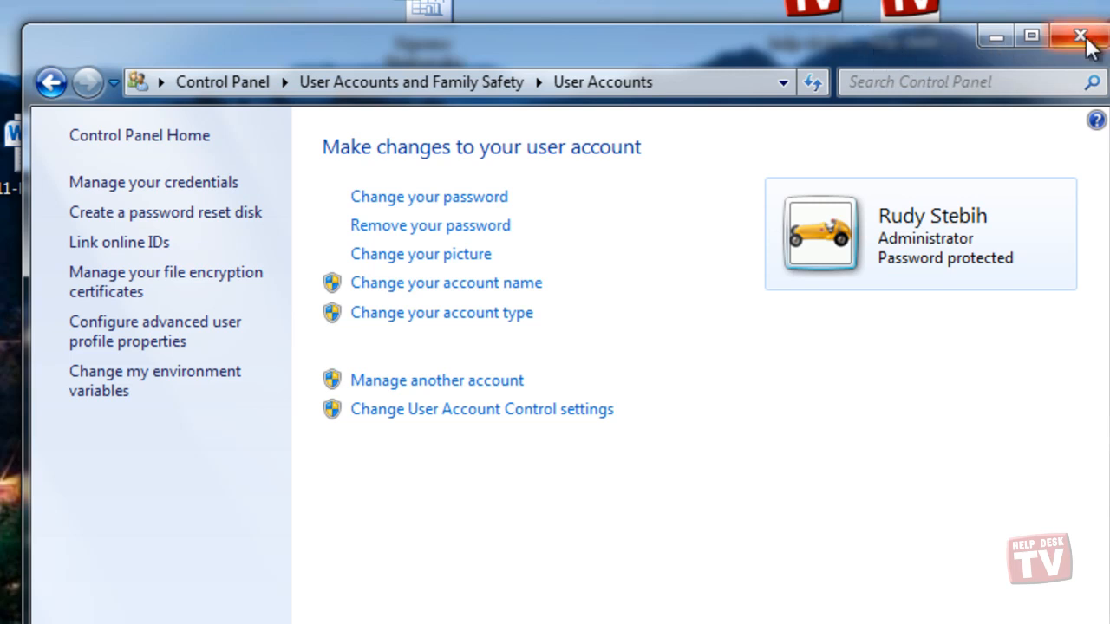
mouse_move(1082, 36)
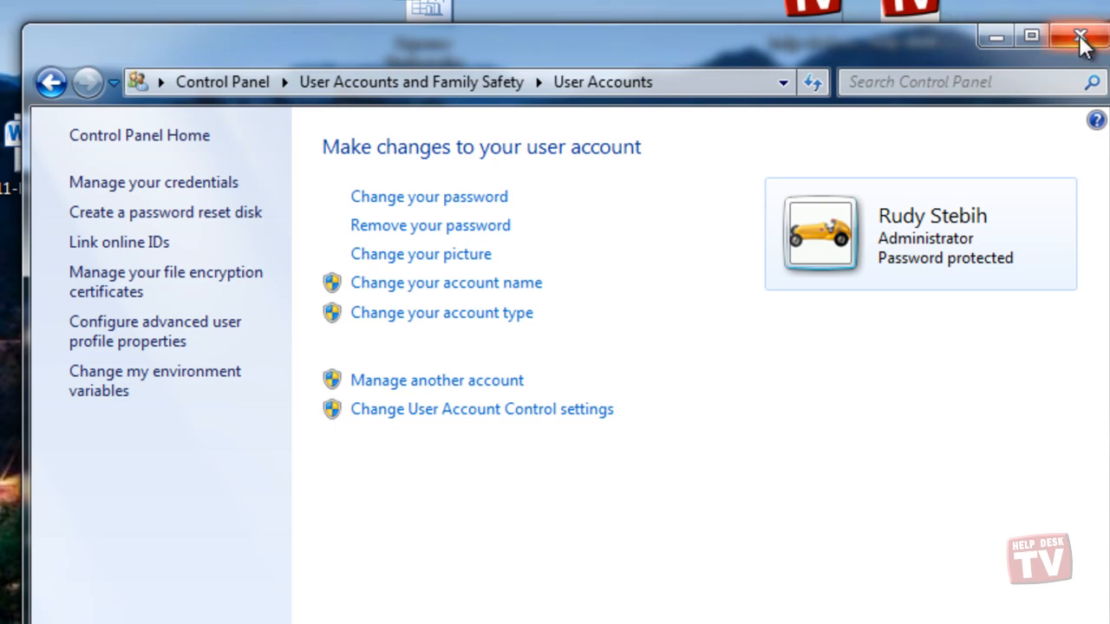
- Close the window and reopen Control Panel's User Accounts settings
click(1080, 37)
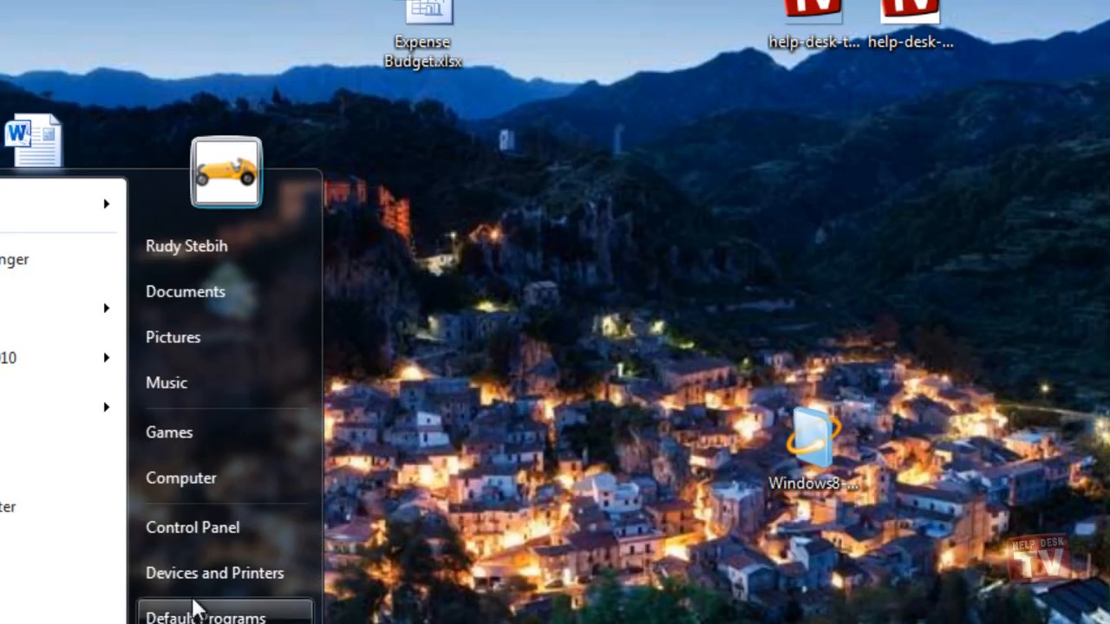
click(192, 527)
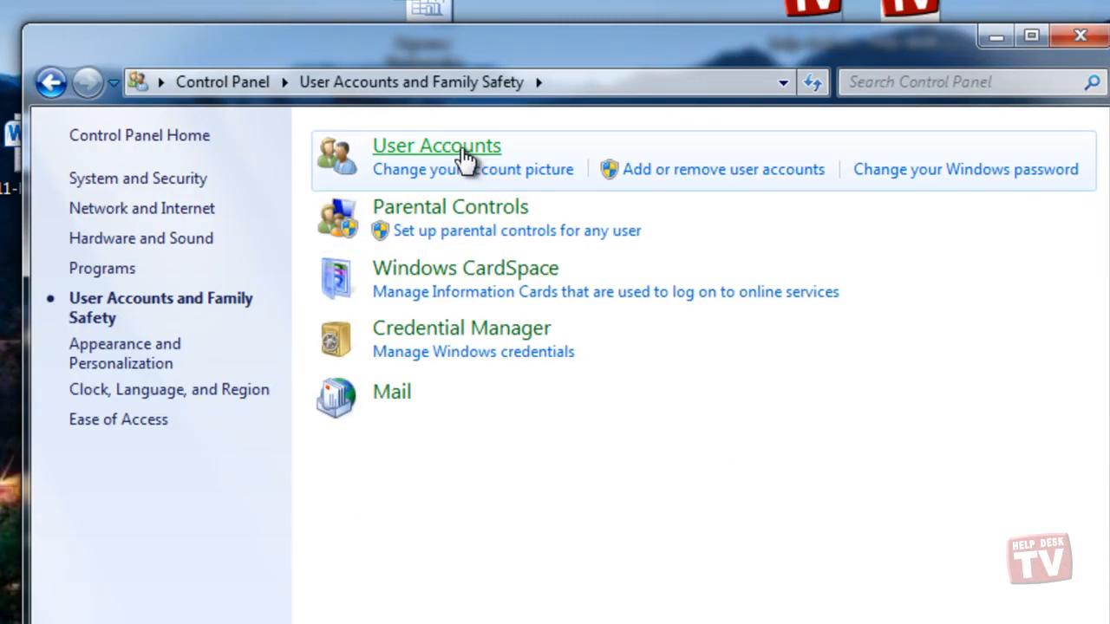
click(437, 146)
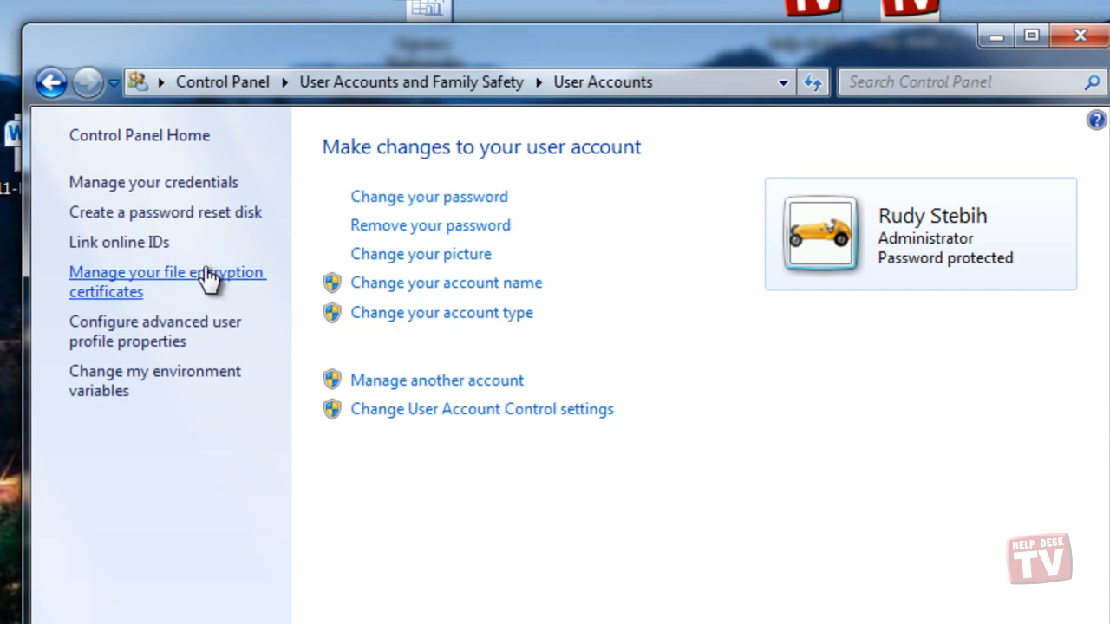
mouse_move(118, 243)
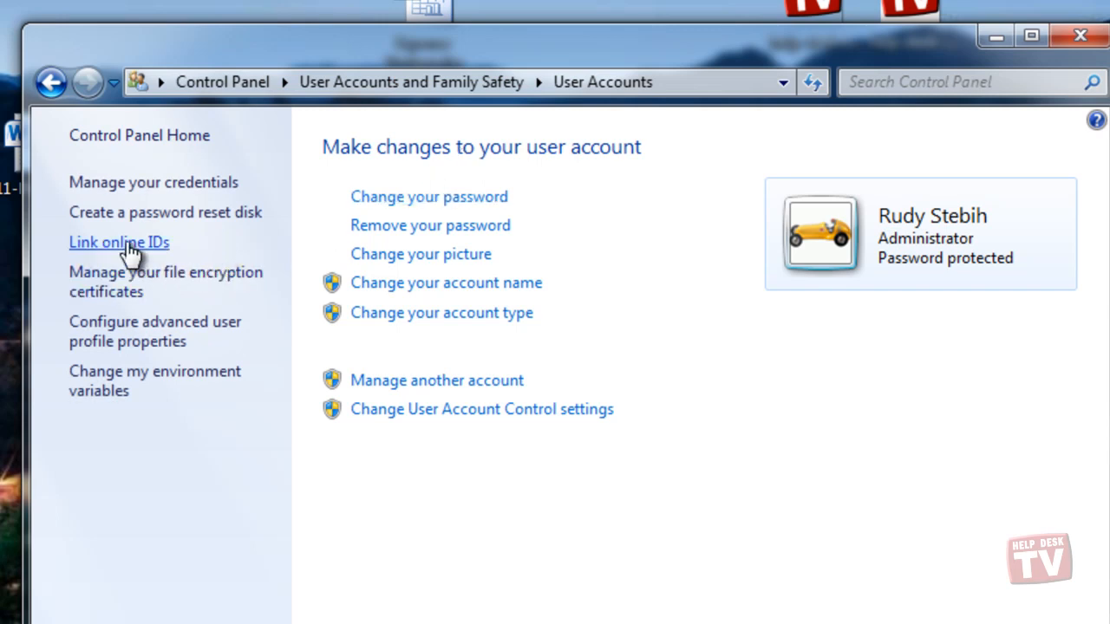
- Go to Link online IDs and request an additional online ID provider
click(118, 242)
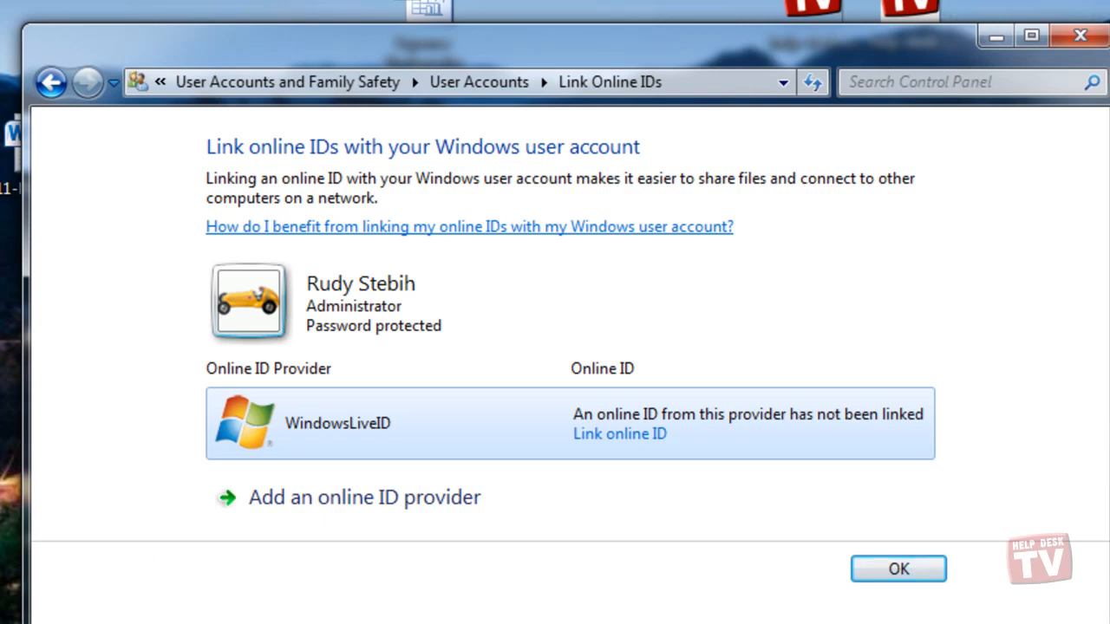
mouse_move(364, 496)
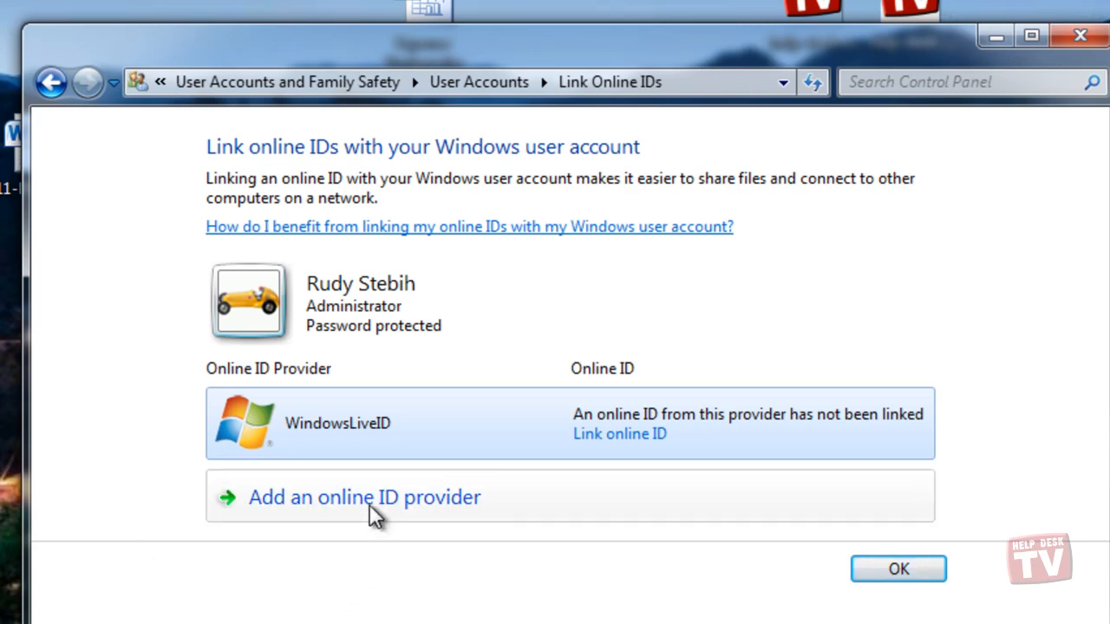
click(364, 496)
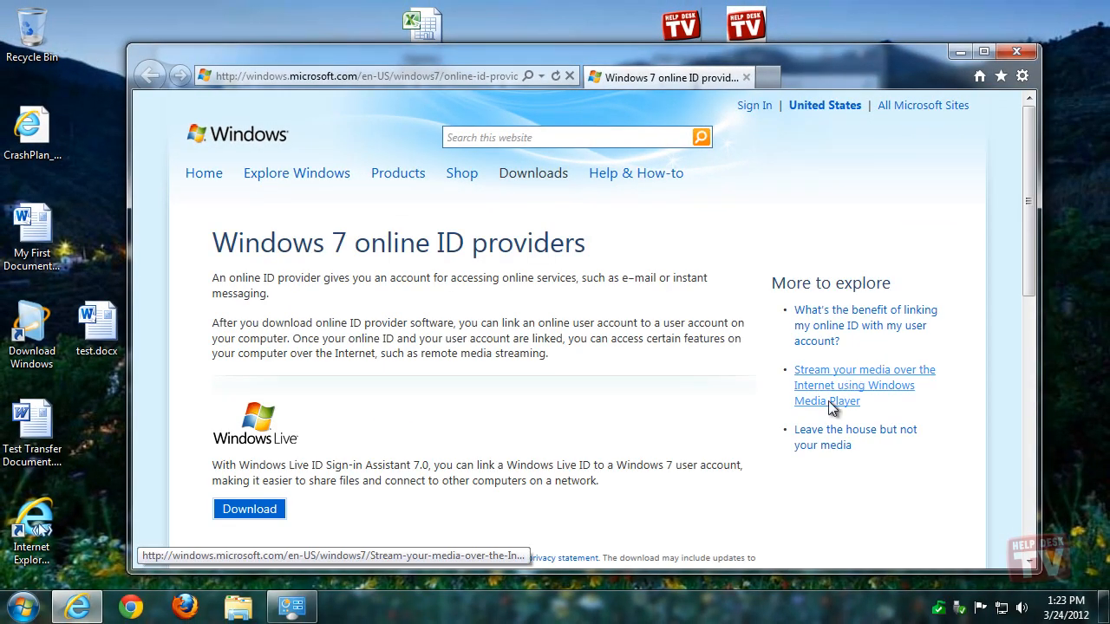
mouse_move(767, 461)
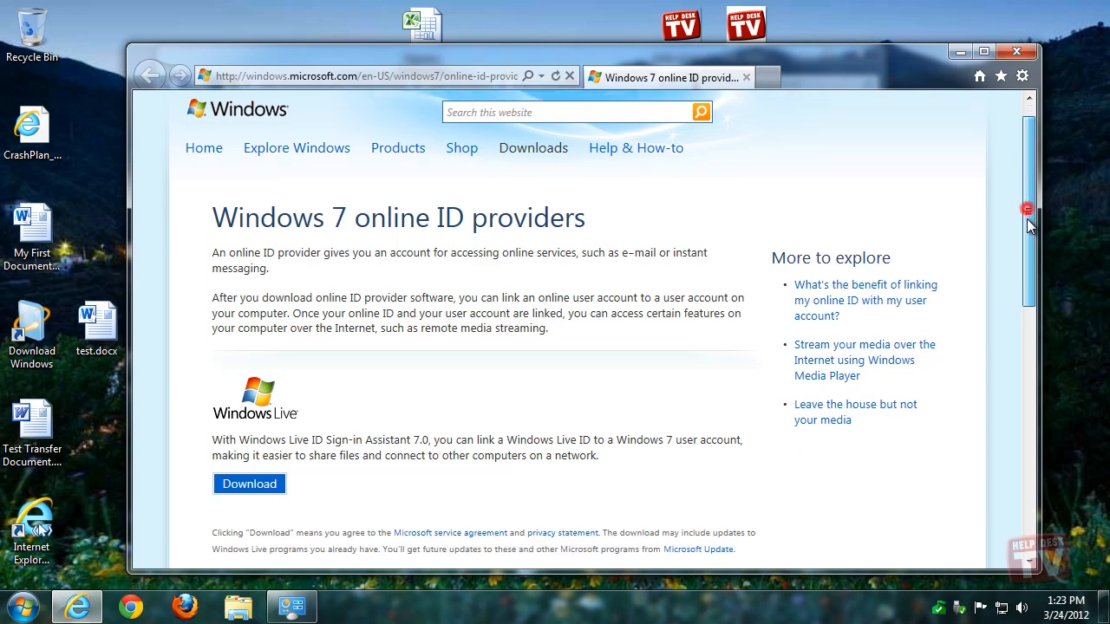
- Scroll the online ID providers page down to the Windows Live download
scroll(down, 3)
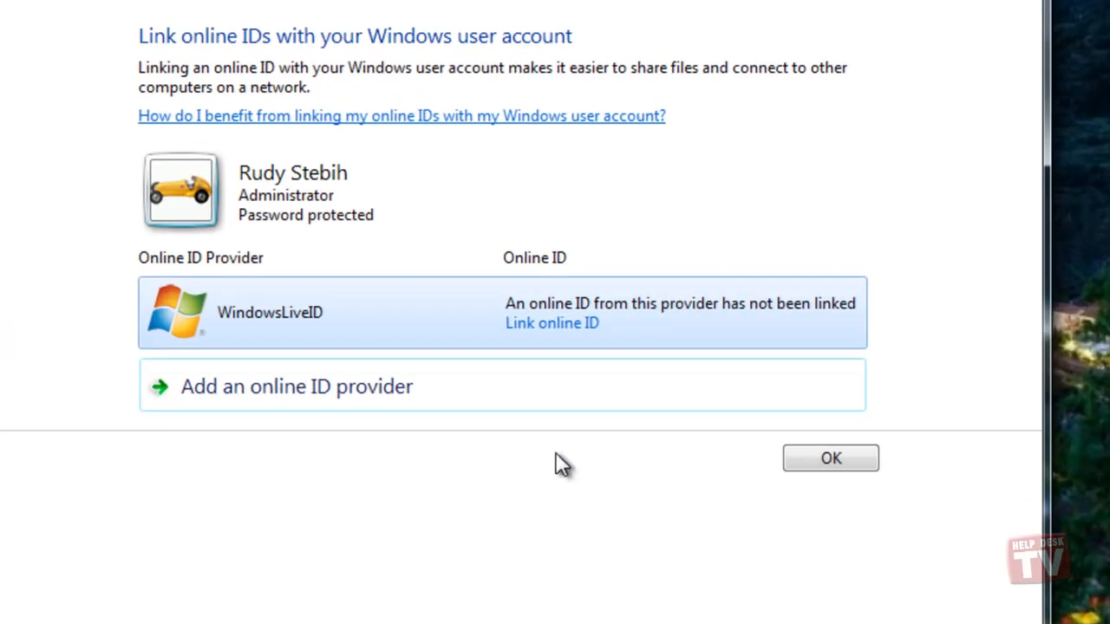
mouse_move(395, 326)
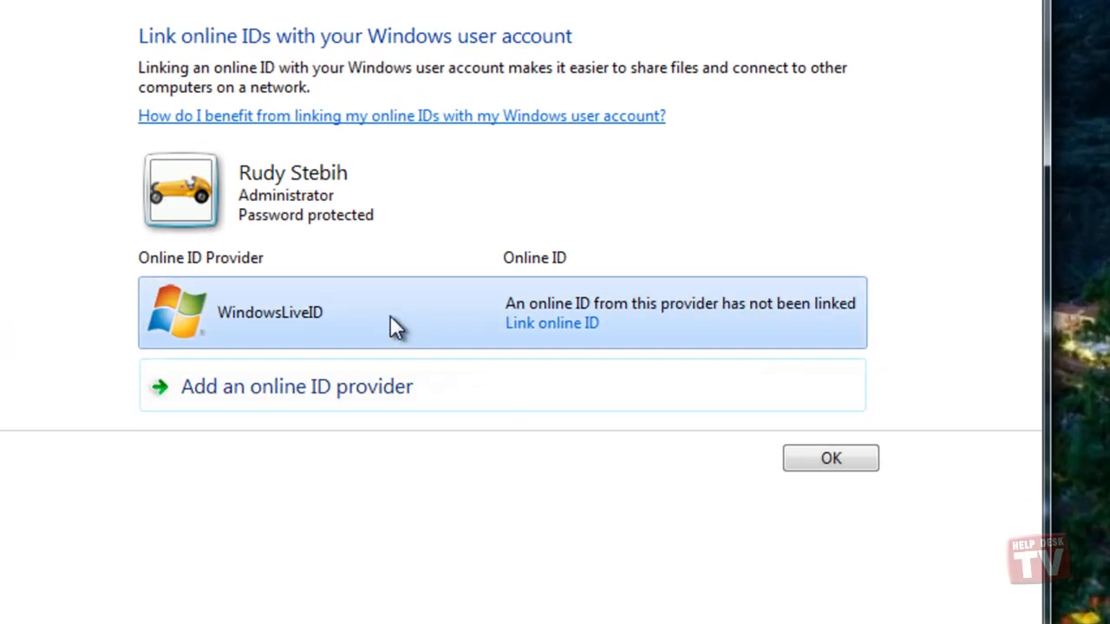
mouse_move(568, 347)
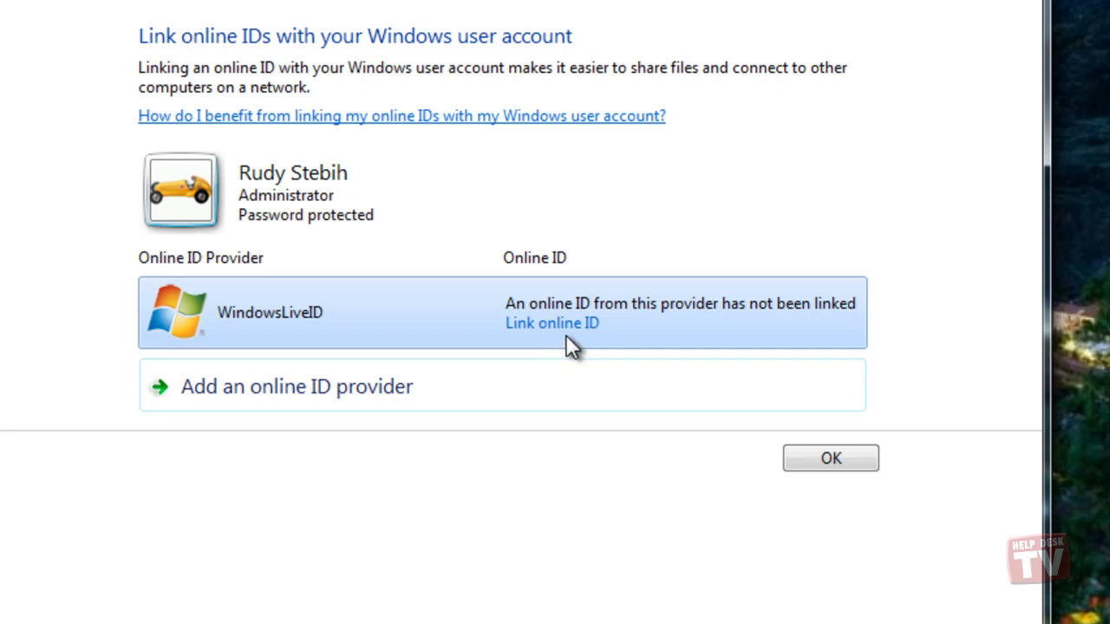
- Start linking WindowsLiveID and focus the ID box in the sign-in window
click(552, 322)
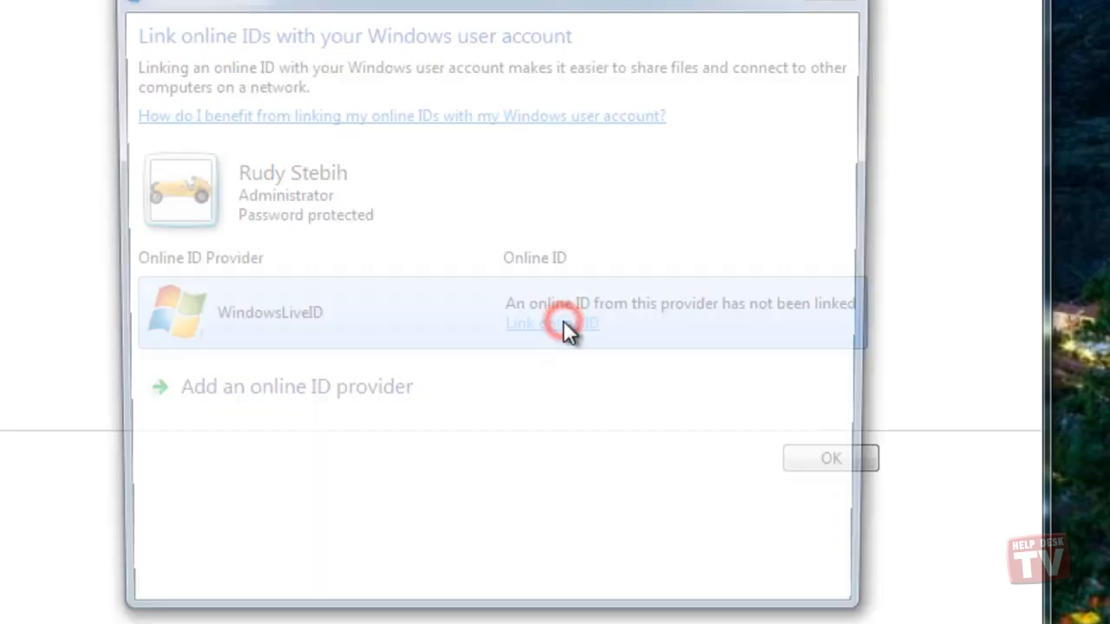
click(551, 322)
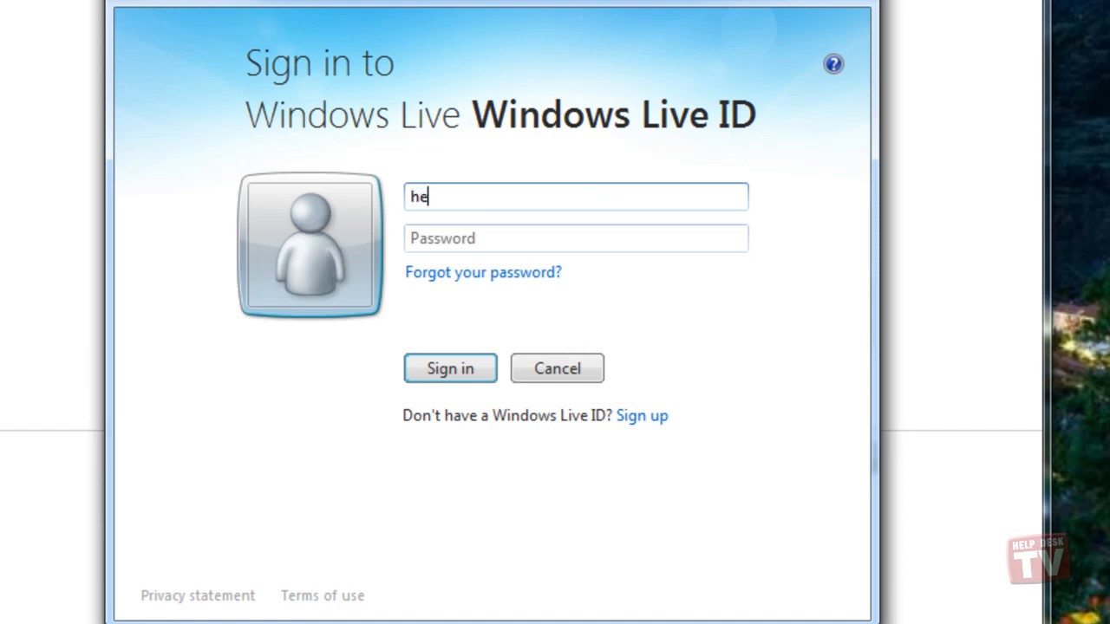
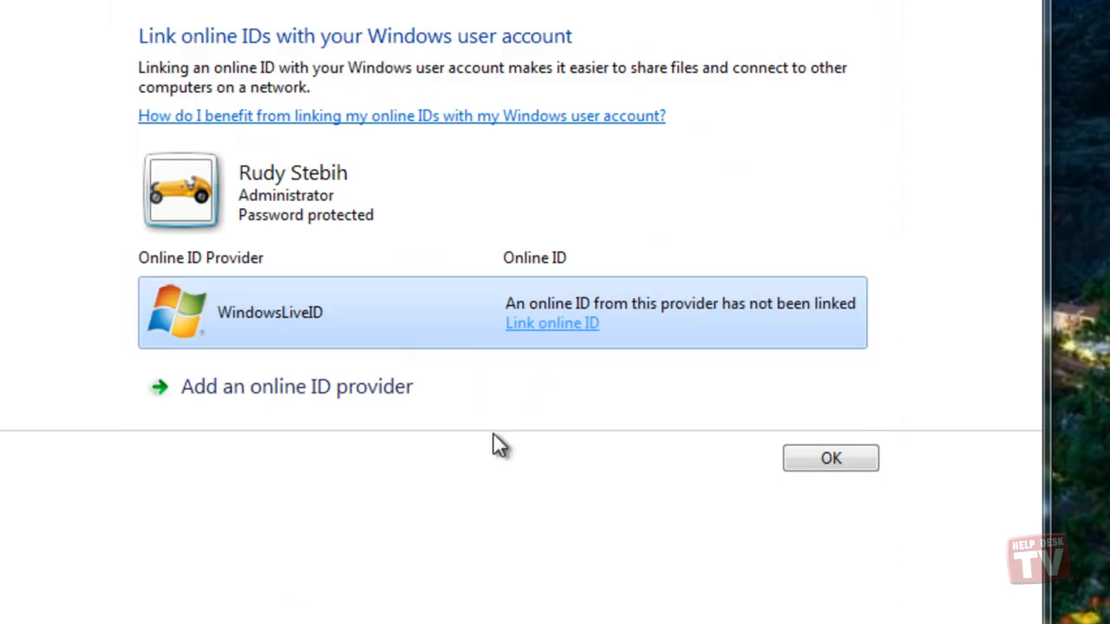
mouse_move(510, 460)
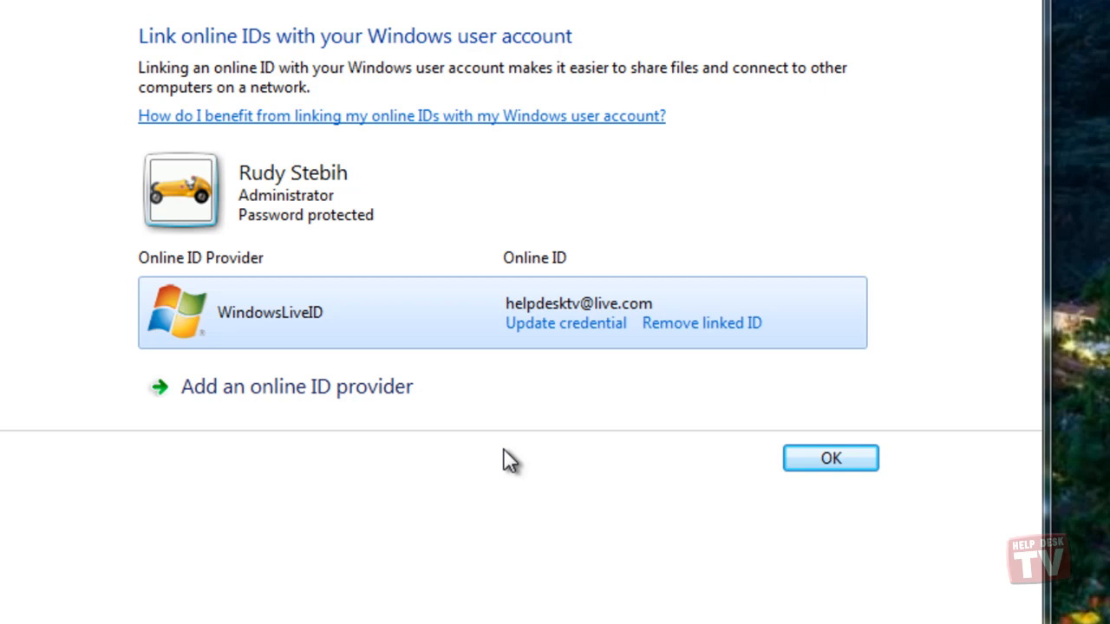
mouse_move(831, 513)
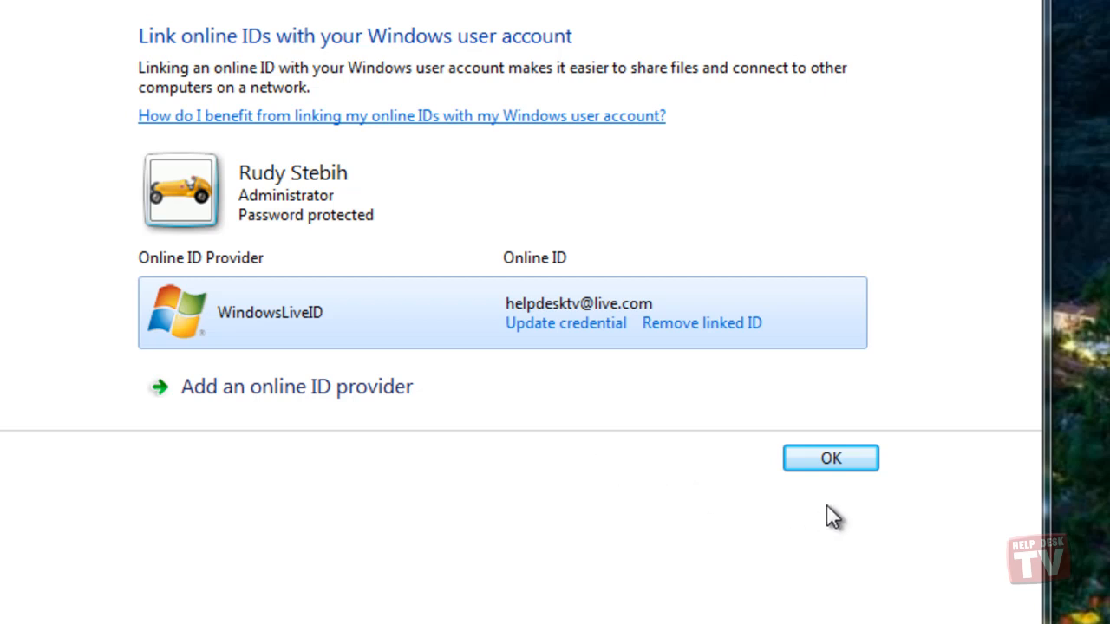